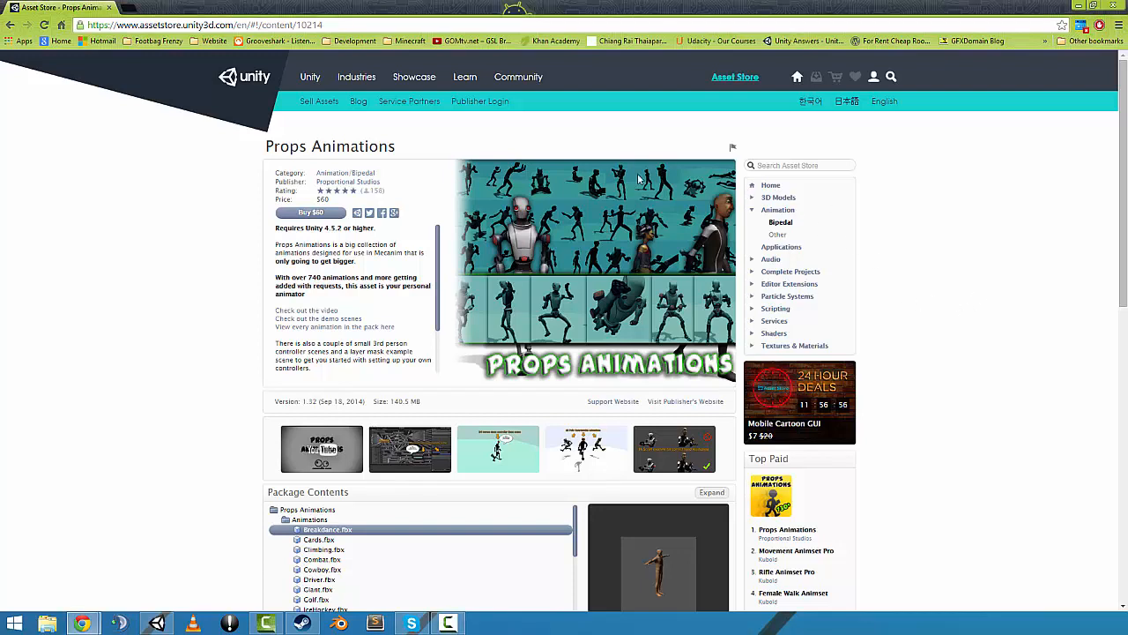
Review the Props Animations version 1.32 release notes on the Asset Store page and dismiss them.
double_click(286, 145)
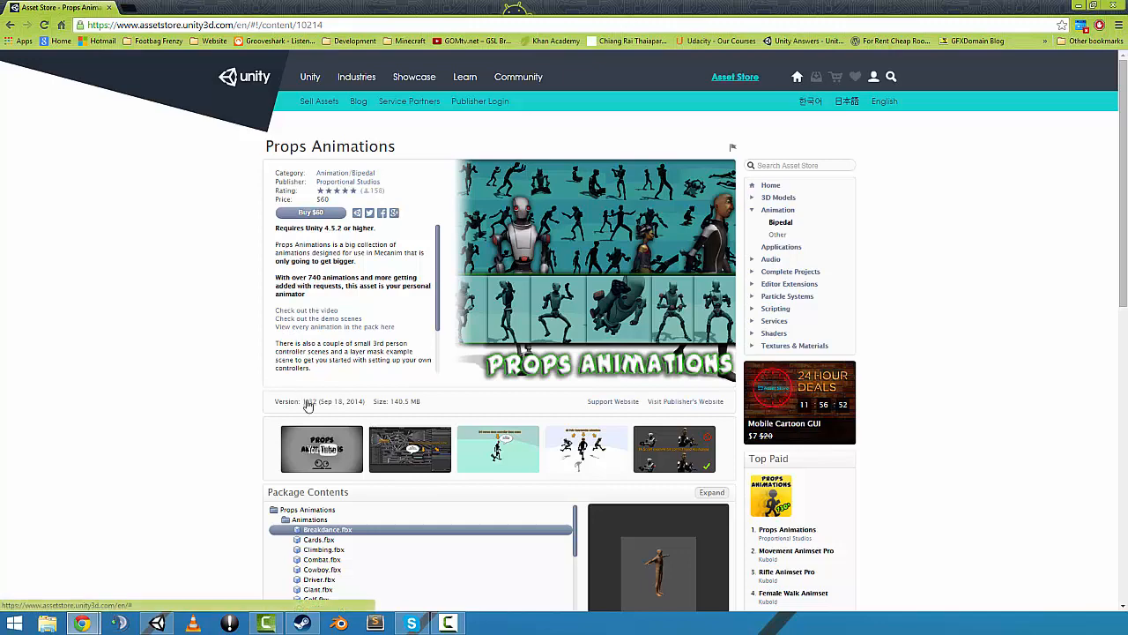
click(311, 402)
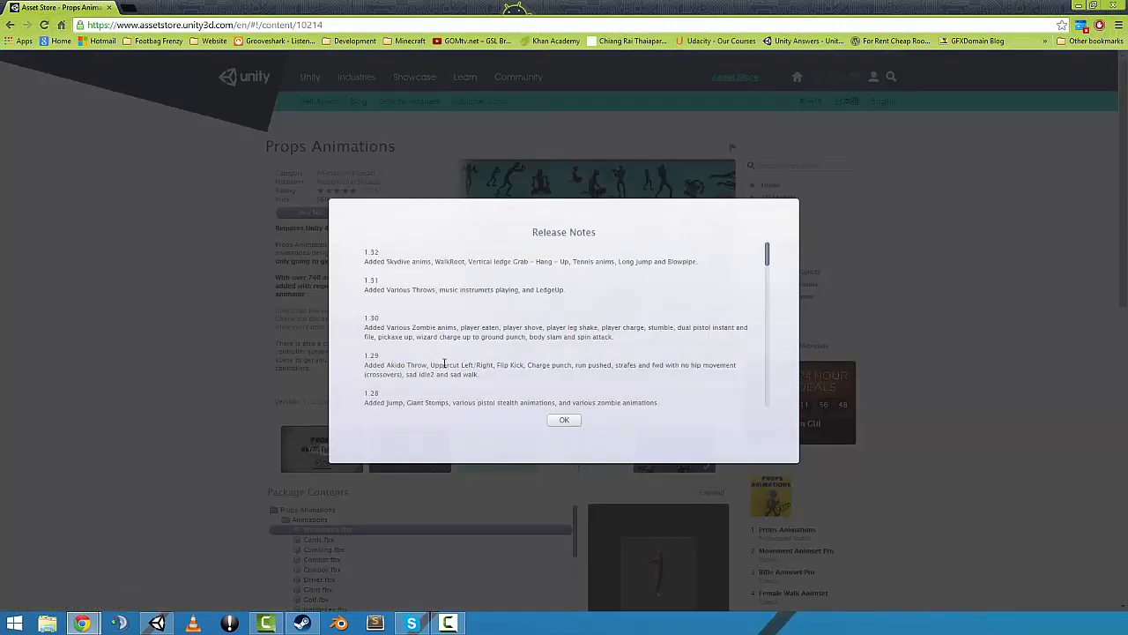
click(565, 420)
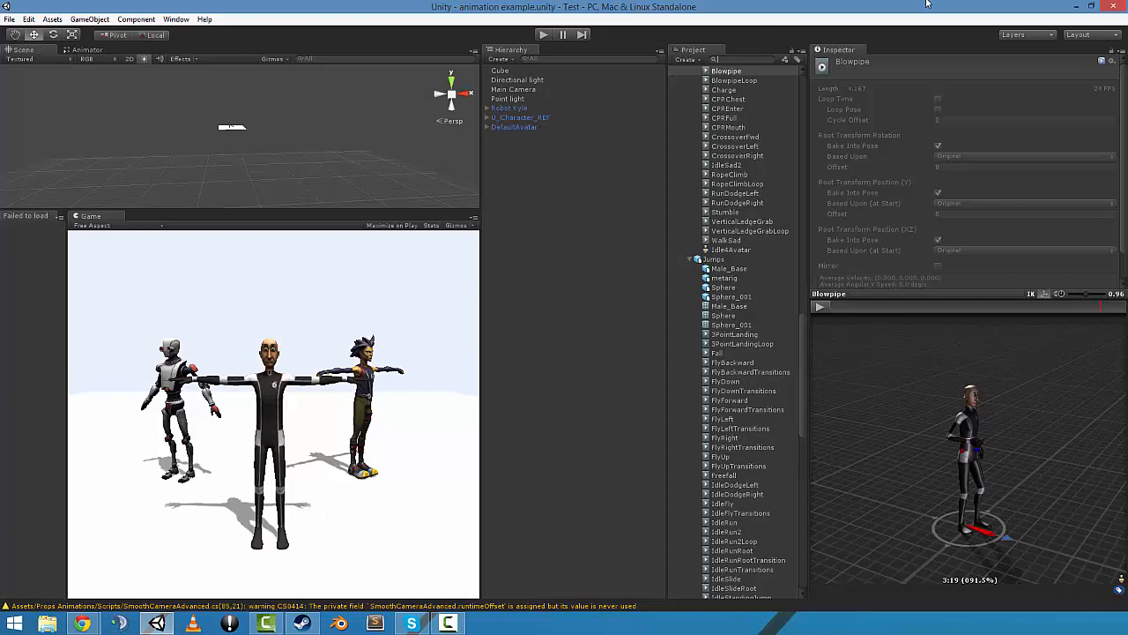
mouse_move(789, 26)
text(walkroo)
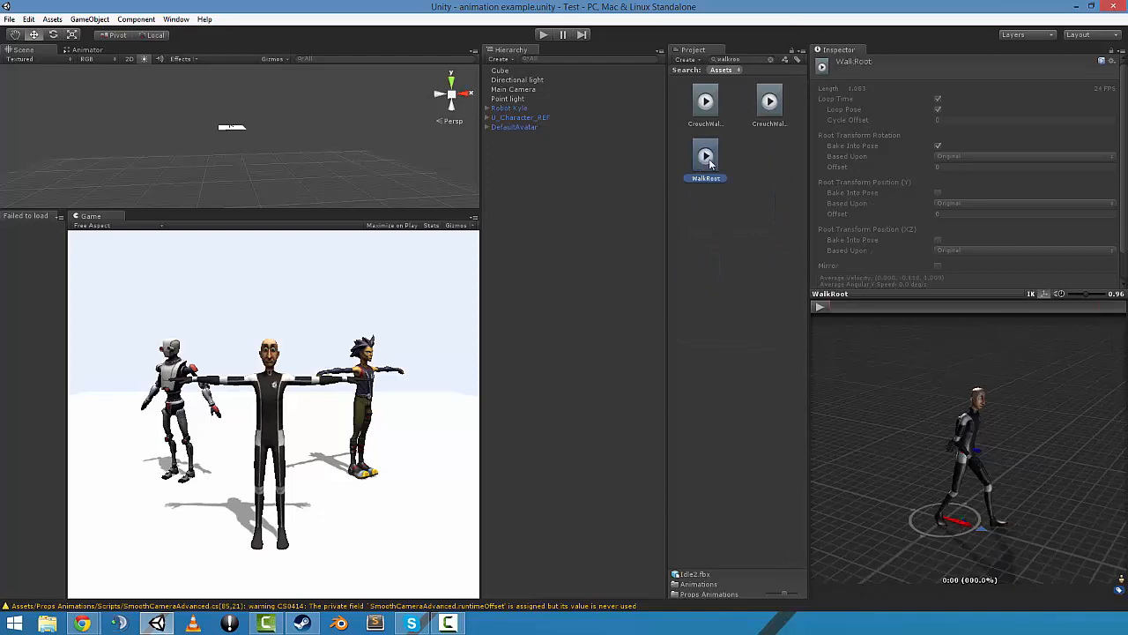
Play the WalkRoot walk-in-place clip on the character in the Inspector preview.
click(820, 307)
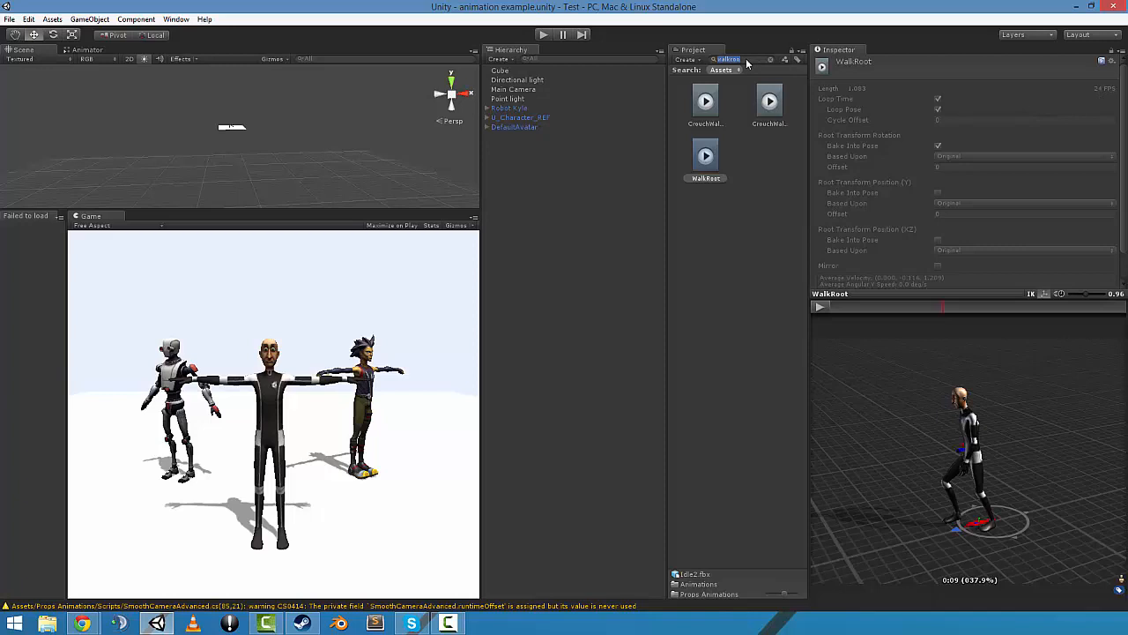
Filter clips to 'Ledge' and preview VerticalLedgeGrab and its loop on the character.
text(Ledge)
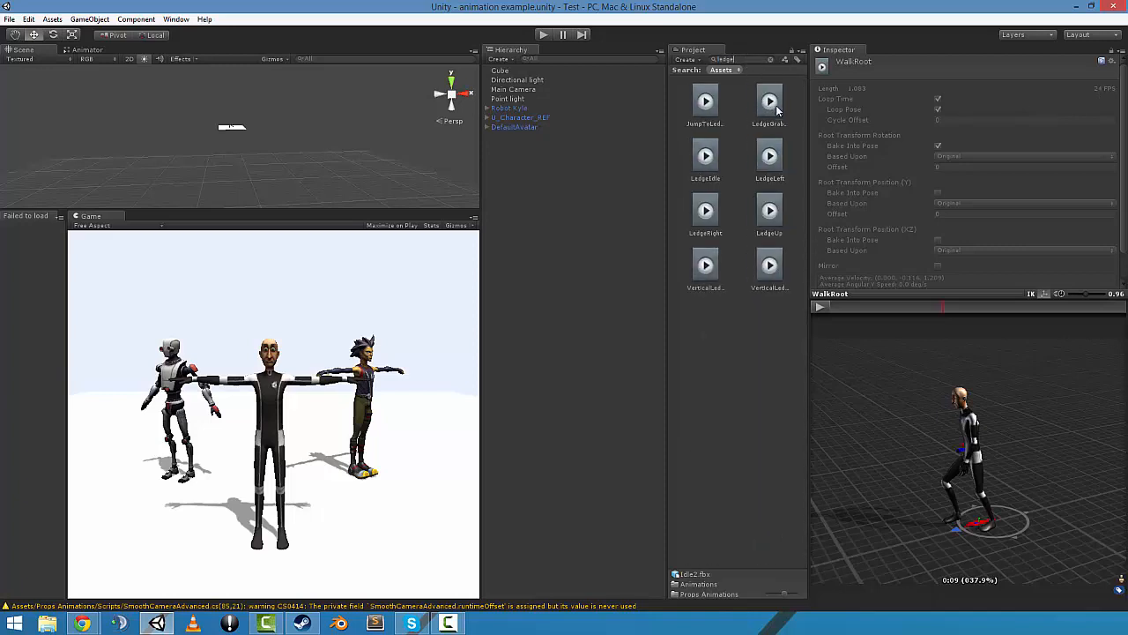
click(706, 261)
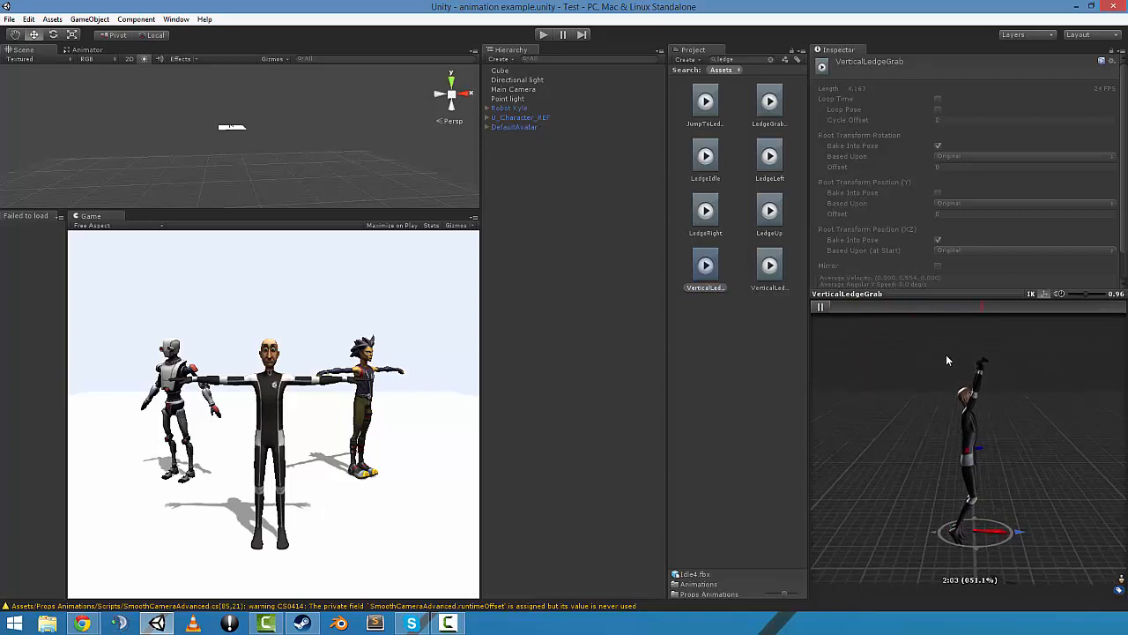
click(821, 306)
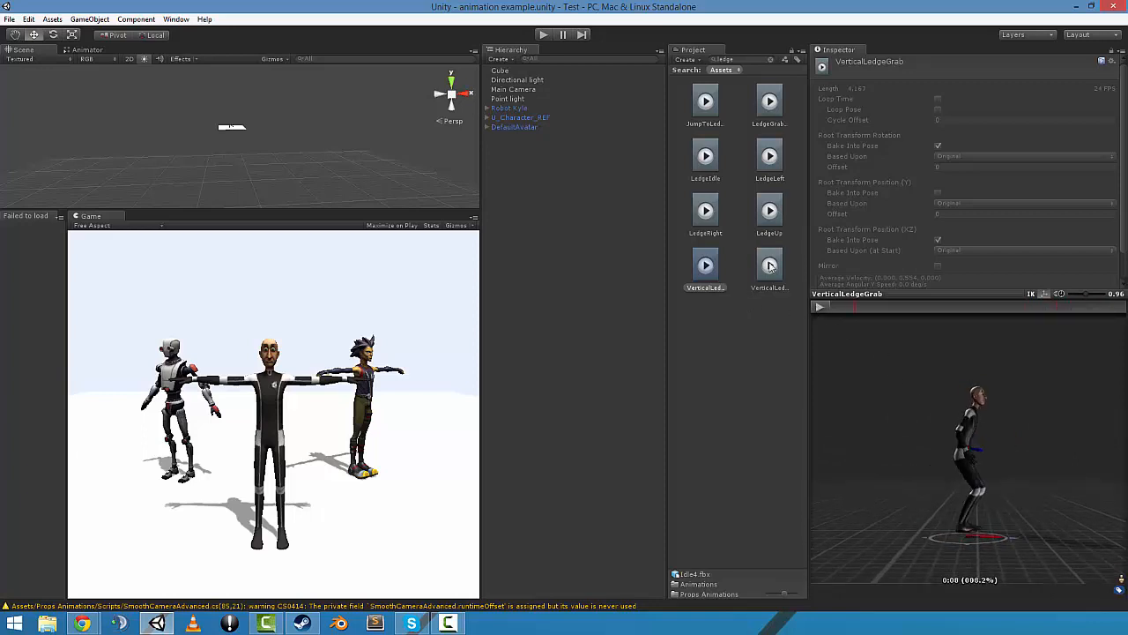
click(769, 264)
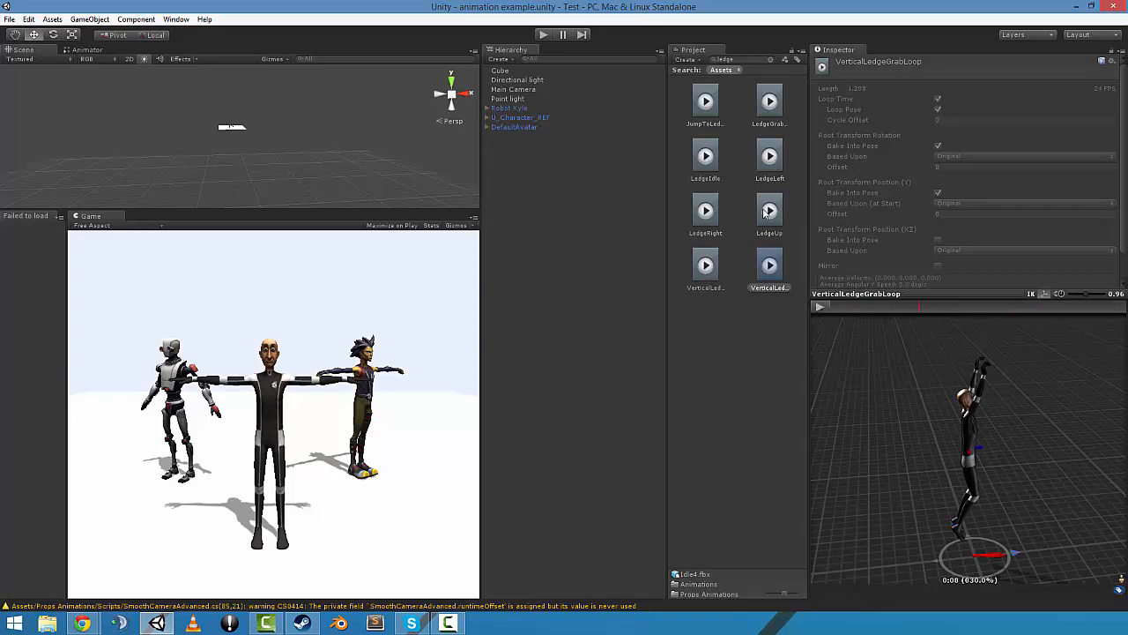
Preview the LedgeUp, VerticalLedgeGrabLoop and LedgeGrabIdle clips on the character.
click(769, 210)
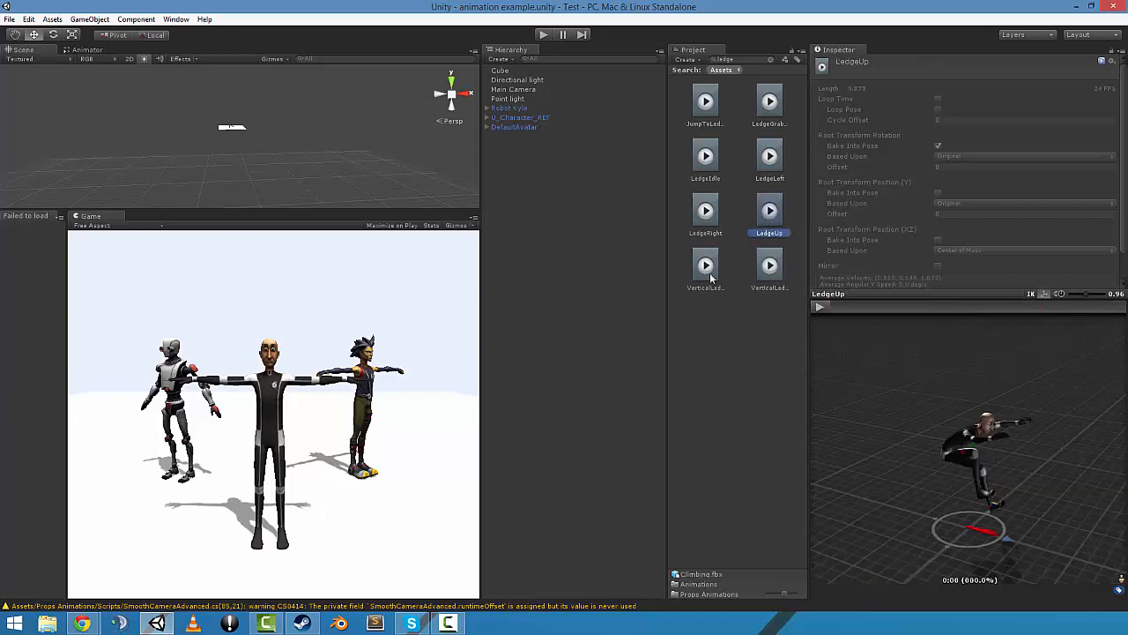
click(769, 264)
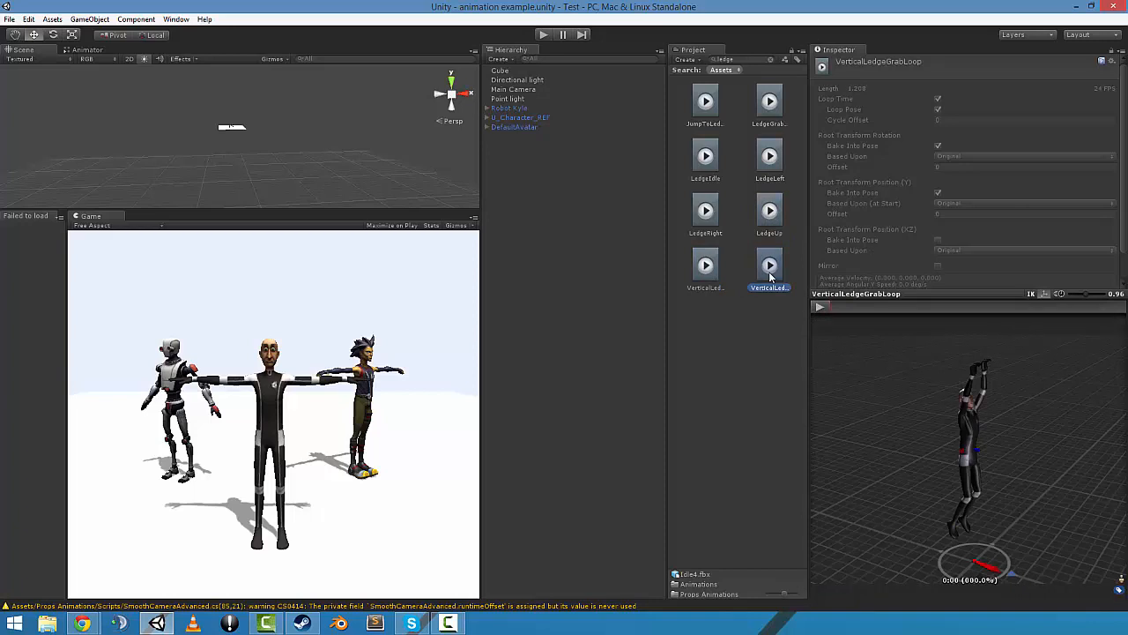
click(769, 101)
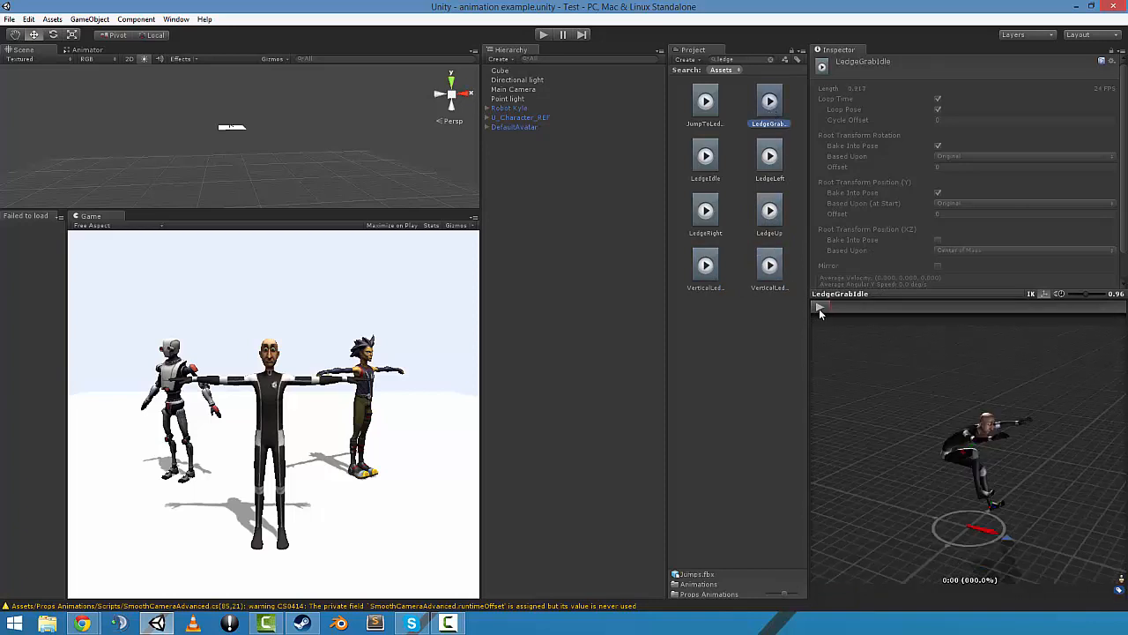
click(769, 261)
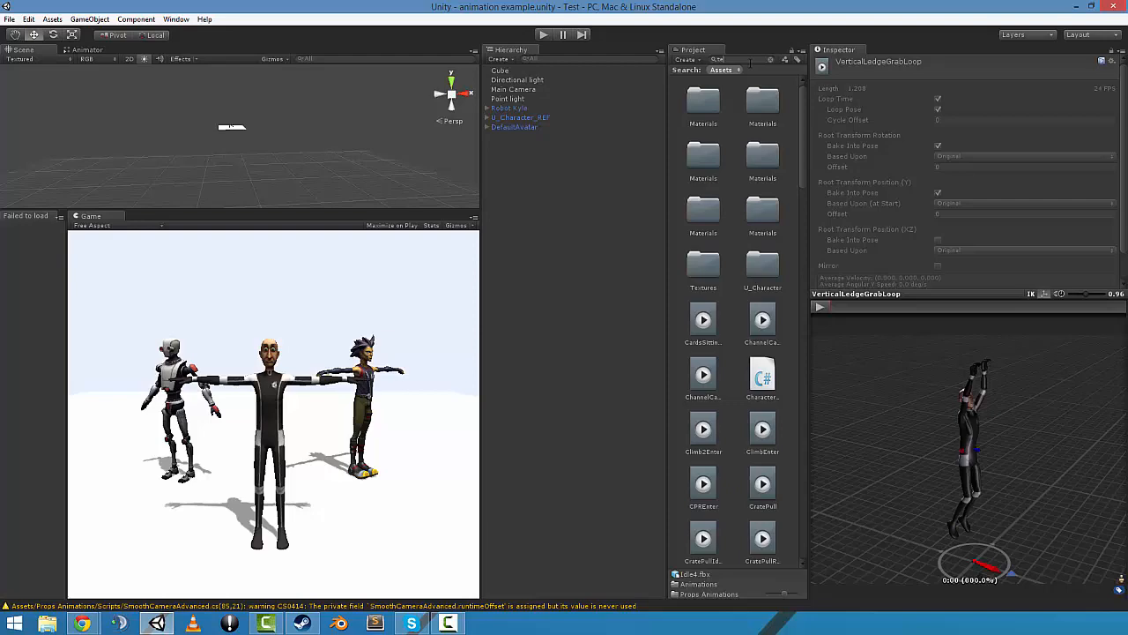
Filter clips to 'tenni' and preview Tennis_Idle and the TennisForehand swing.
text(tenni)
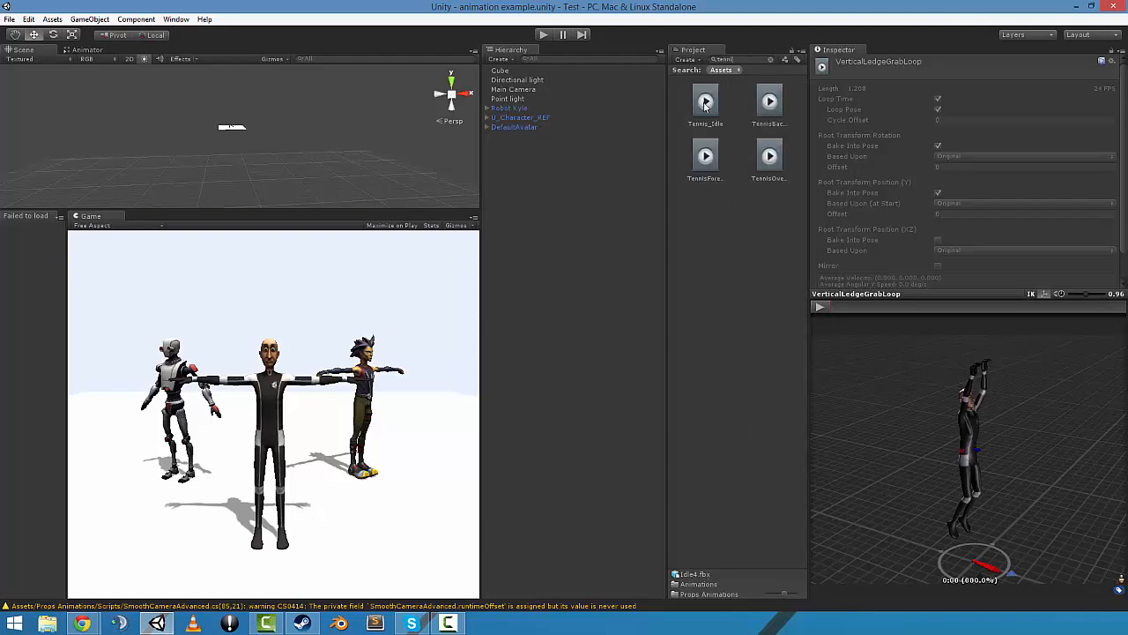
click(706, 100)
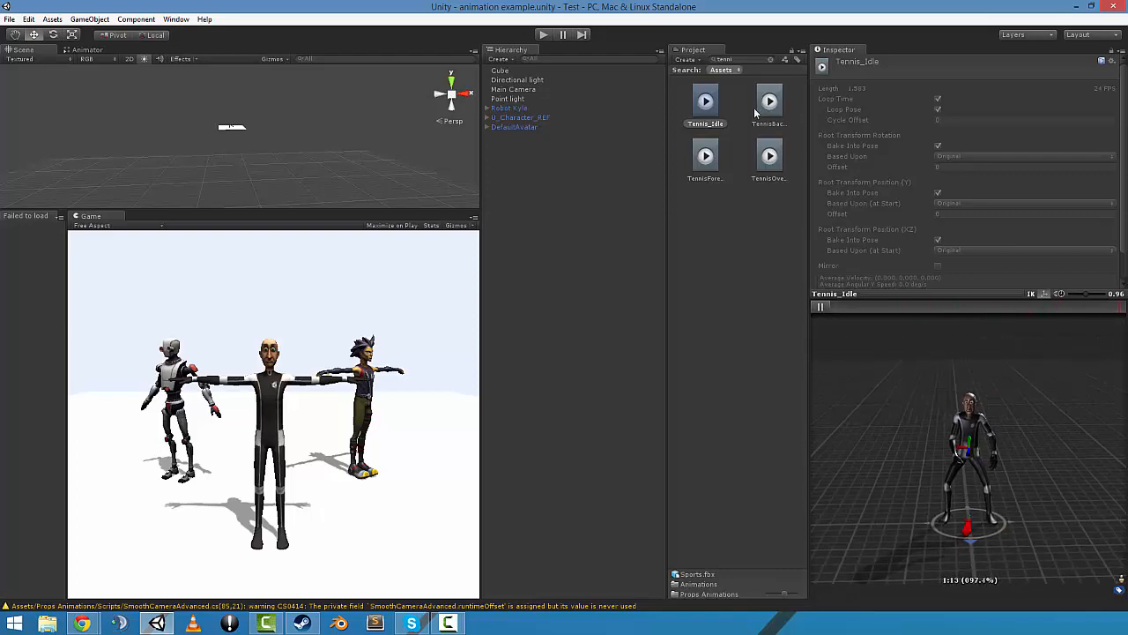
click(705, 155)
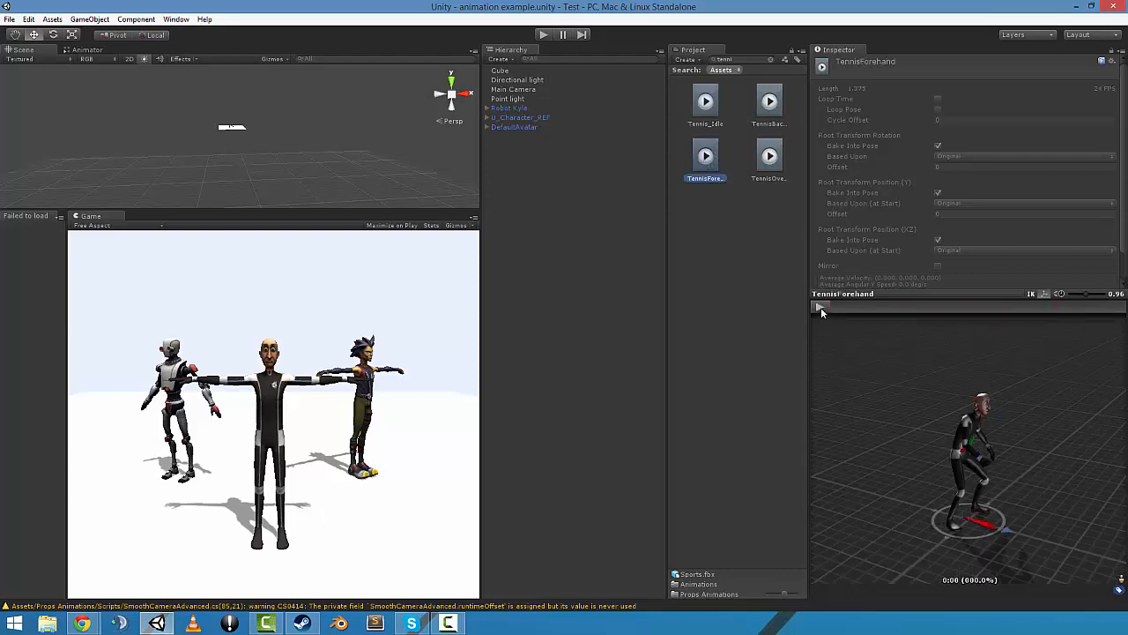
click(822, 307)
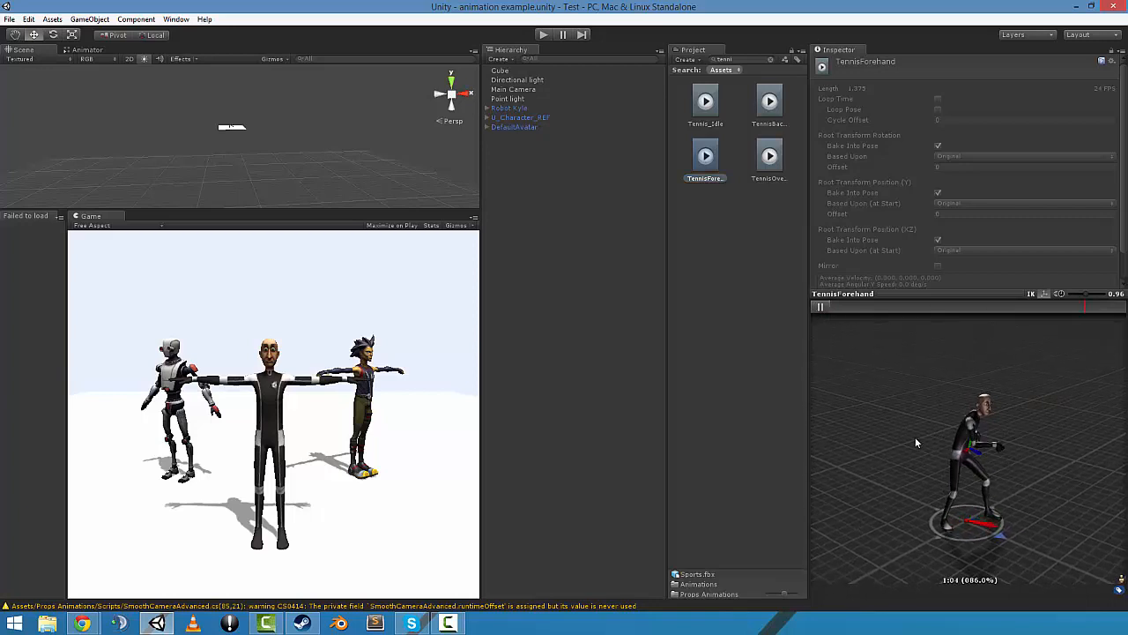
Preview the TennisBackHand and TennisOverhead swings on the character.
click(769, 100)
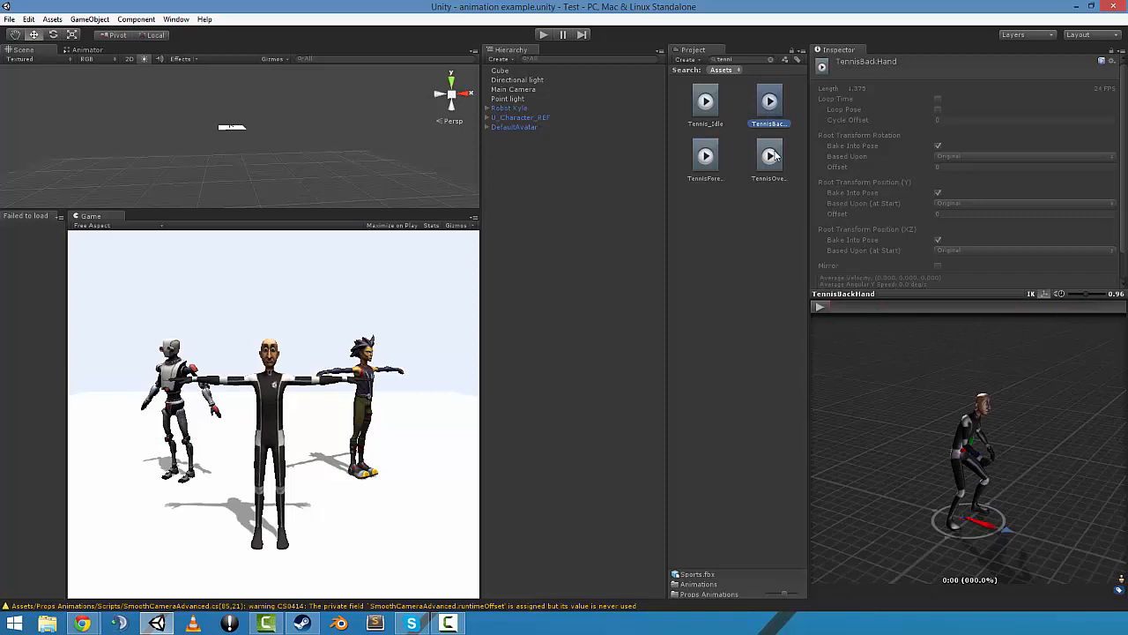
click(820, 307)
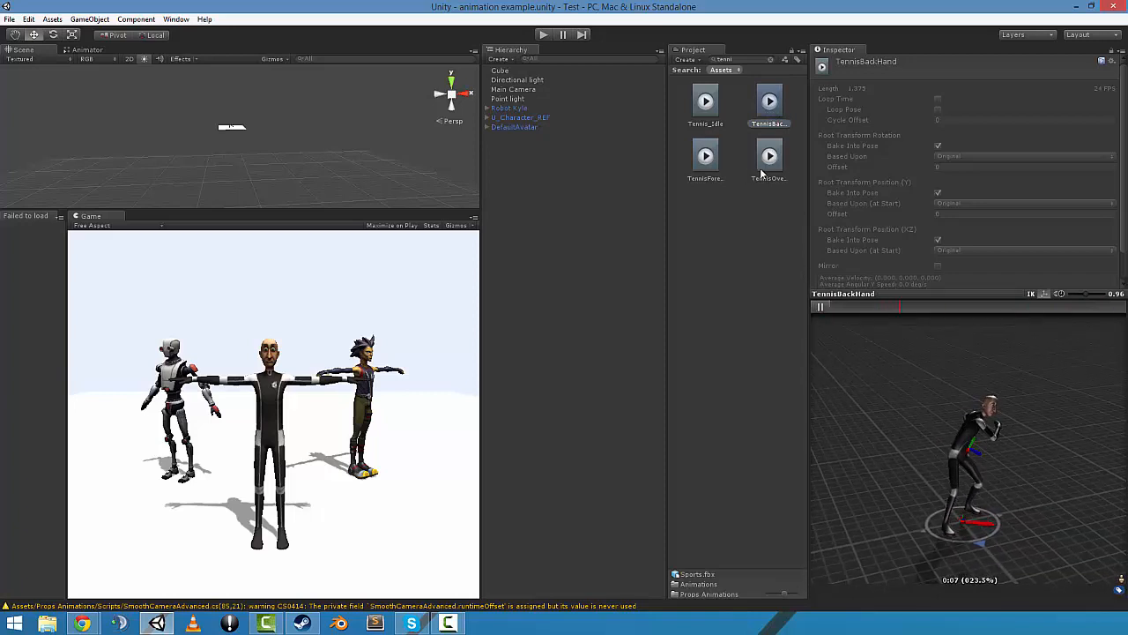
click(769, 155)
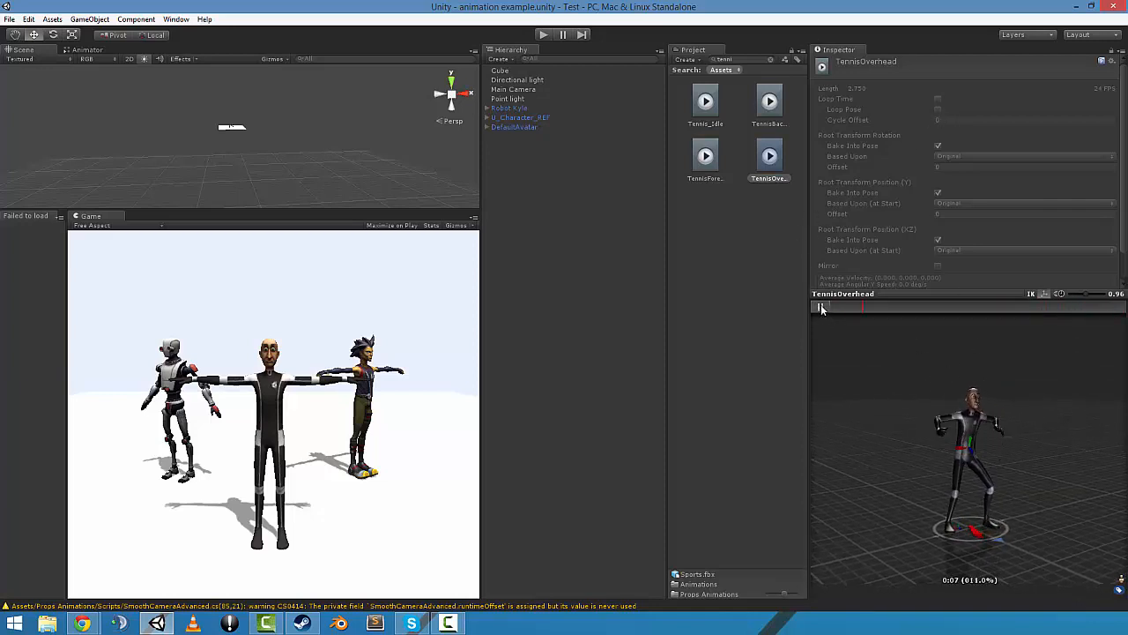
click(821, 307)
text(long)
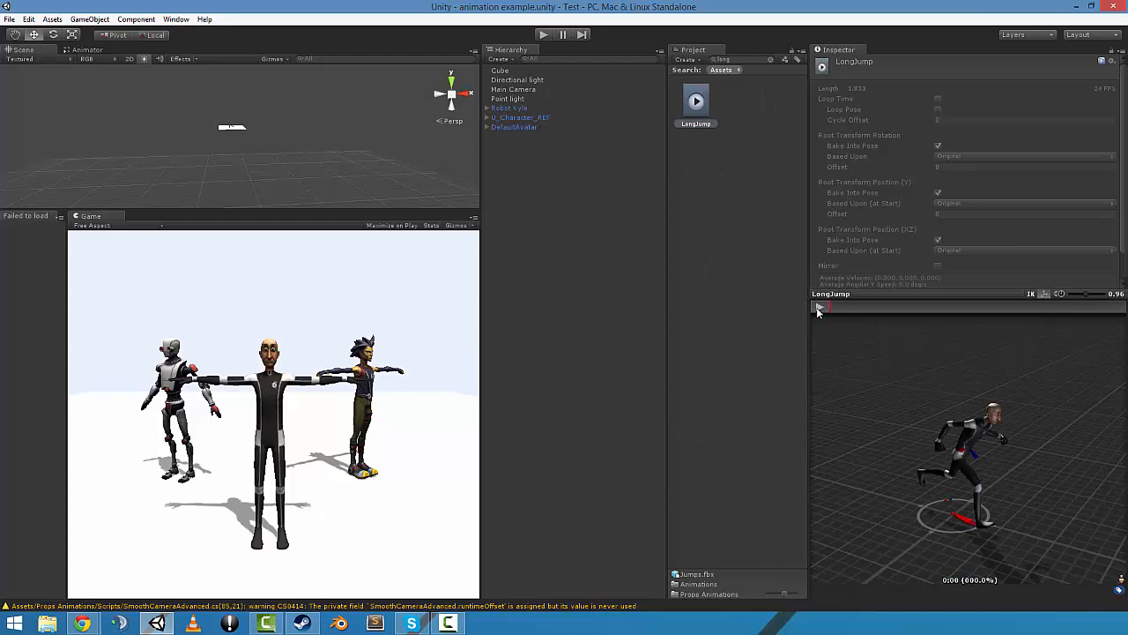
Play and replay the LongJump clip in the preview.
click(818, 306)
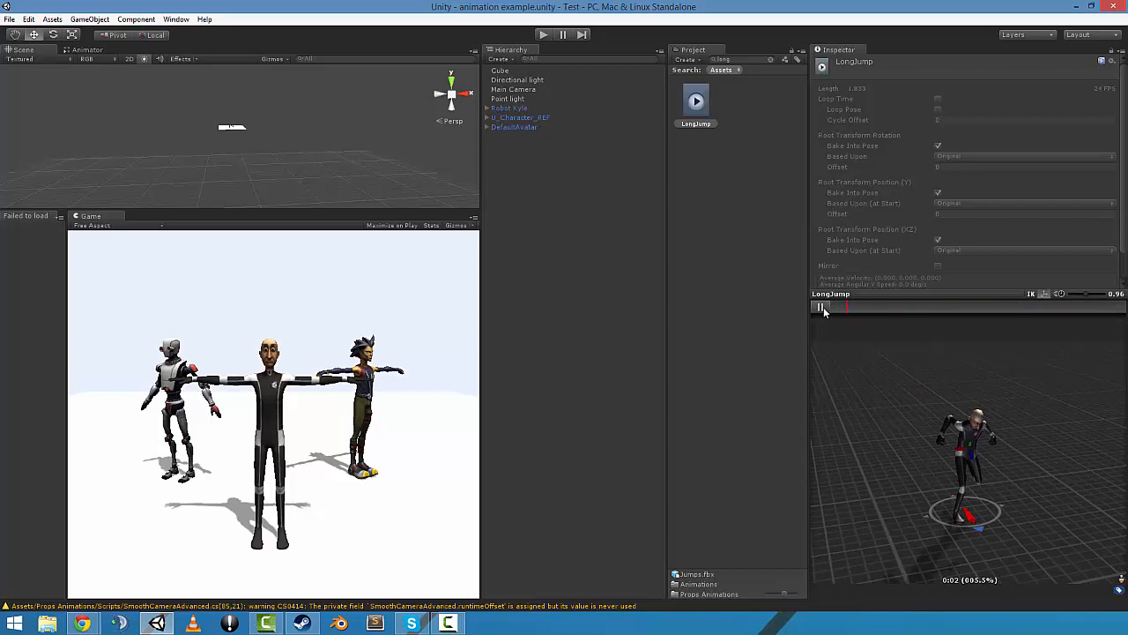
click(820, 307)
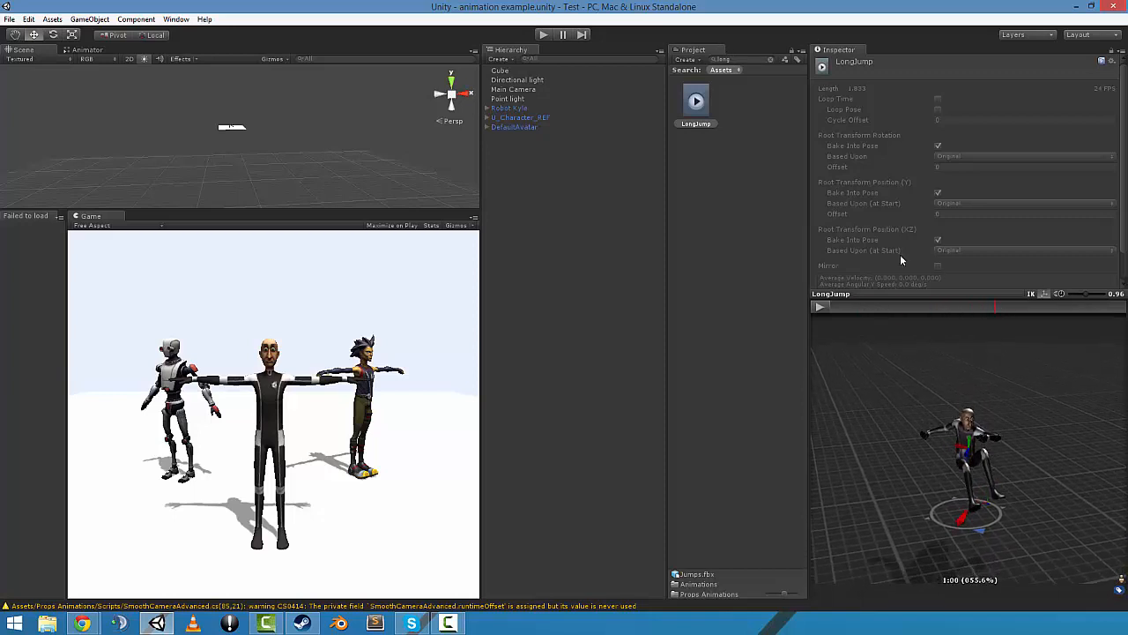
Filter the project clips to 'slide' and preview one slide clip on the character.
click(722, 71)
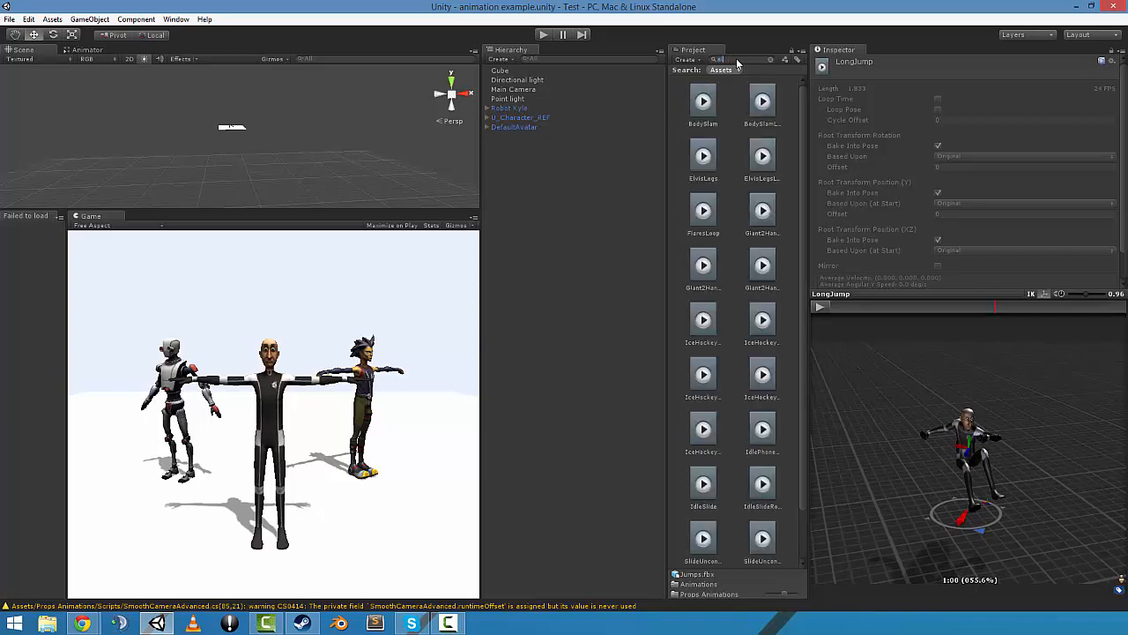
text(slide)
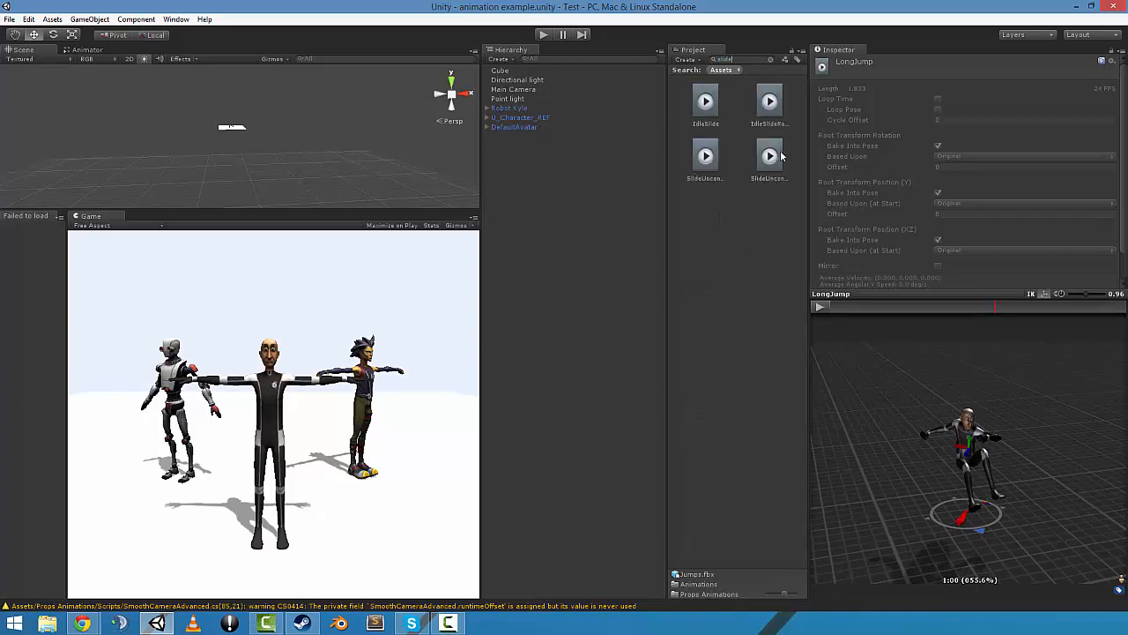
click(769, 155)
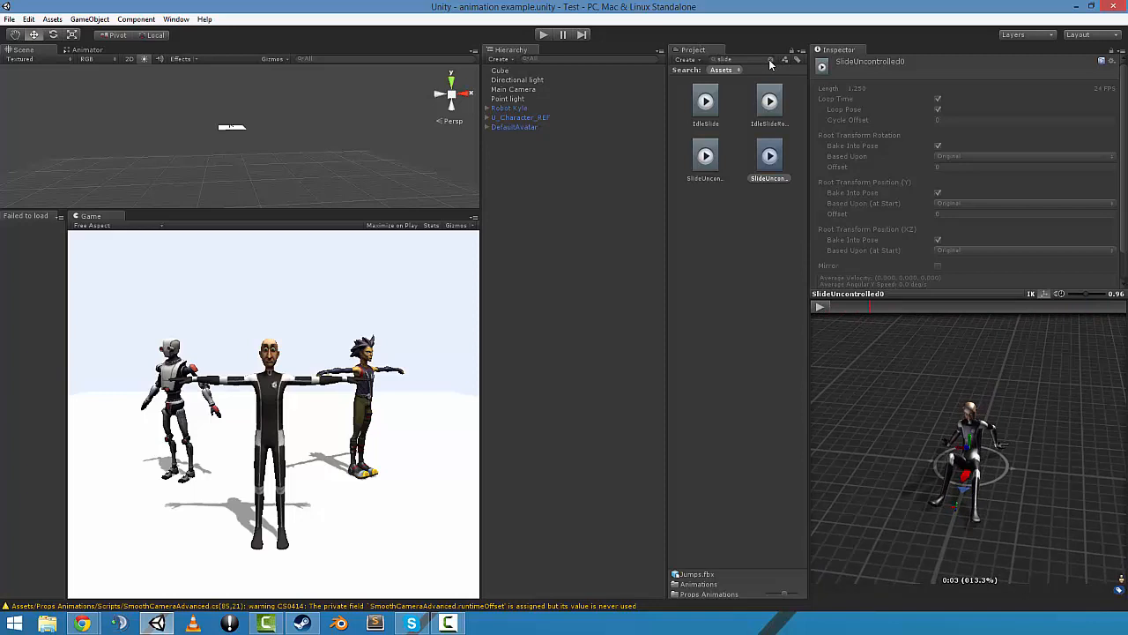
mouse_move(790, 67)
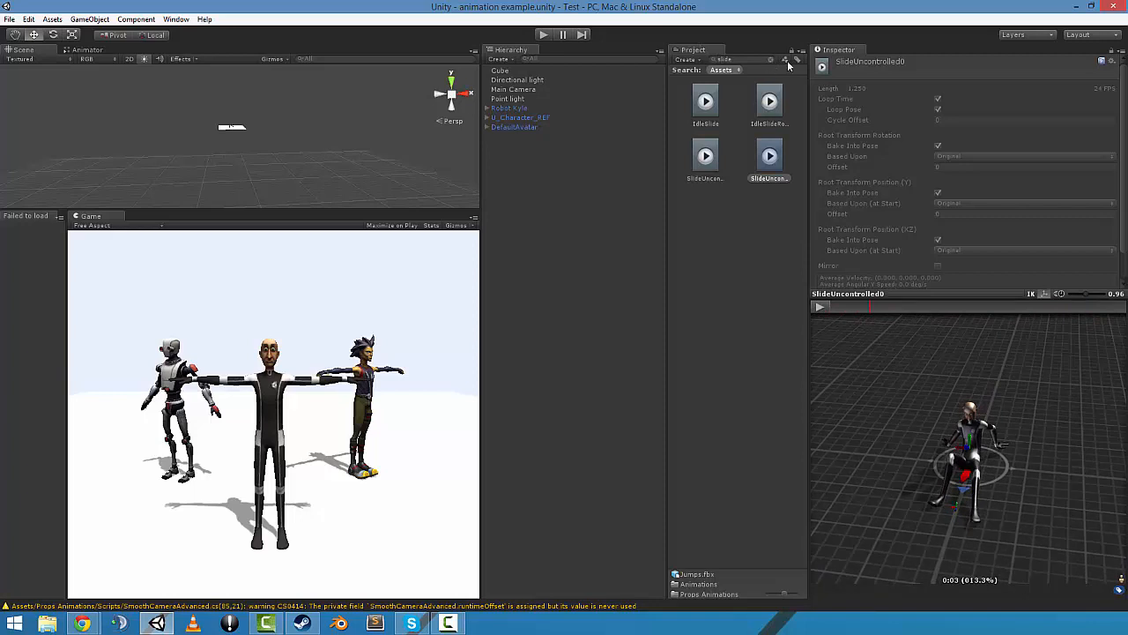
mouse_move(754, 58)
text(SkyDi)
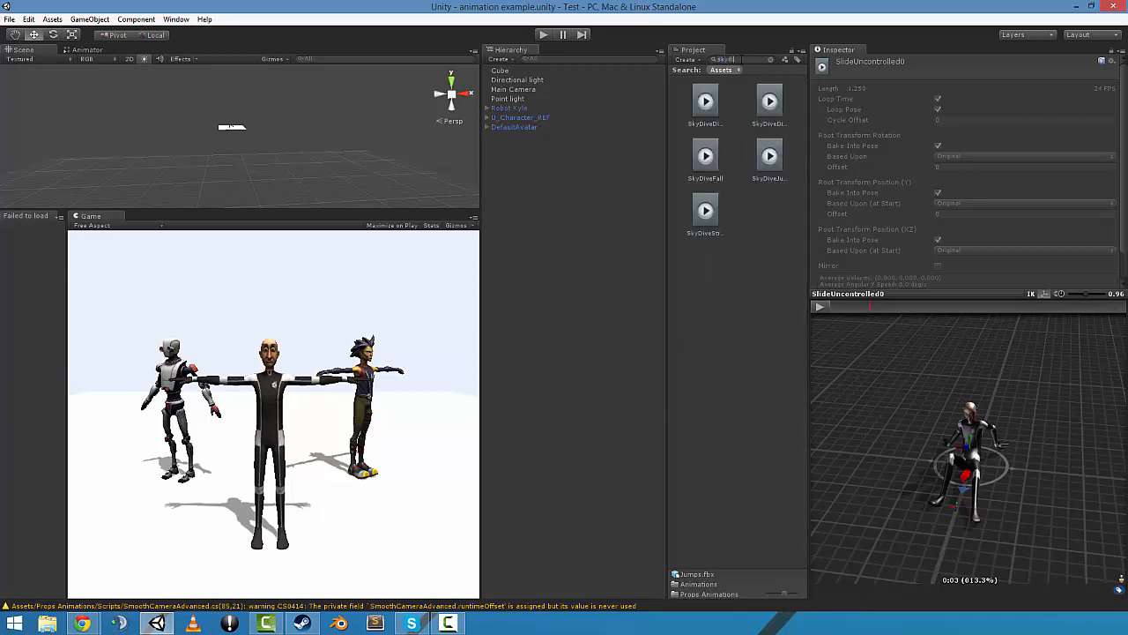
Preview the first skydive clip and play the skydive jump animation on the character.
click(705, 100)
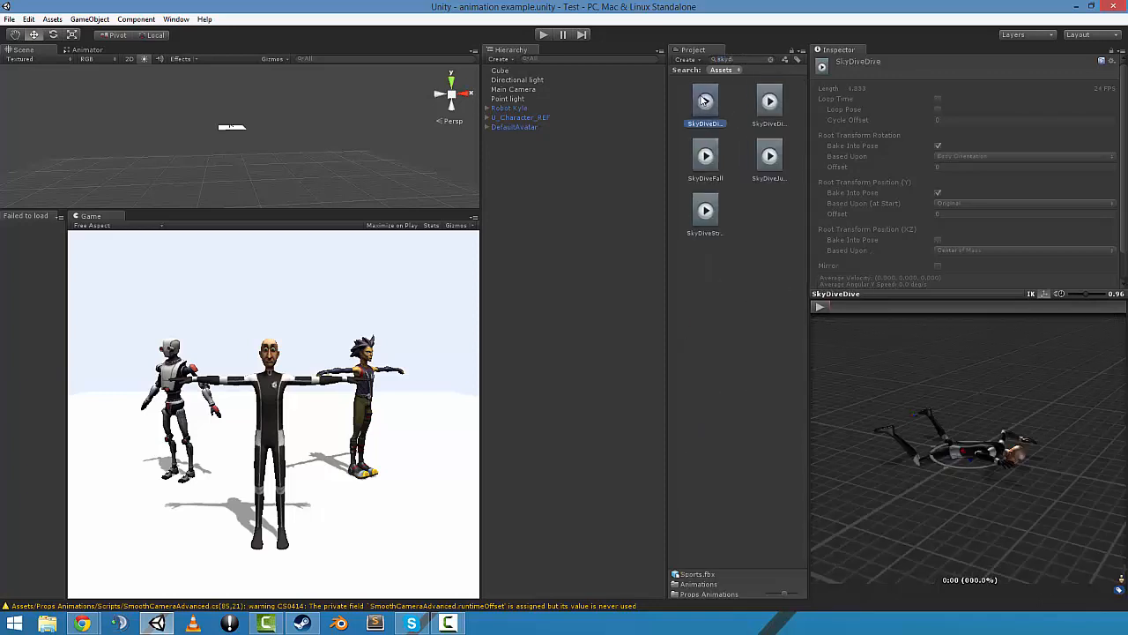
click(769, 155)
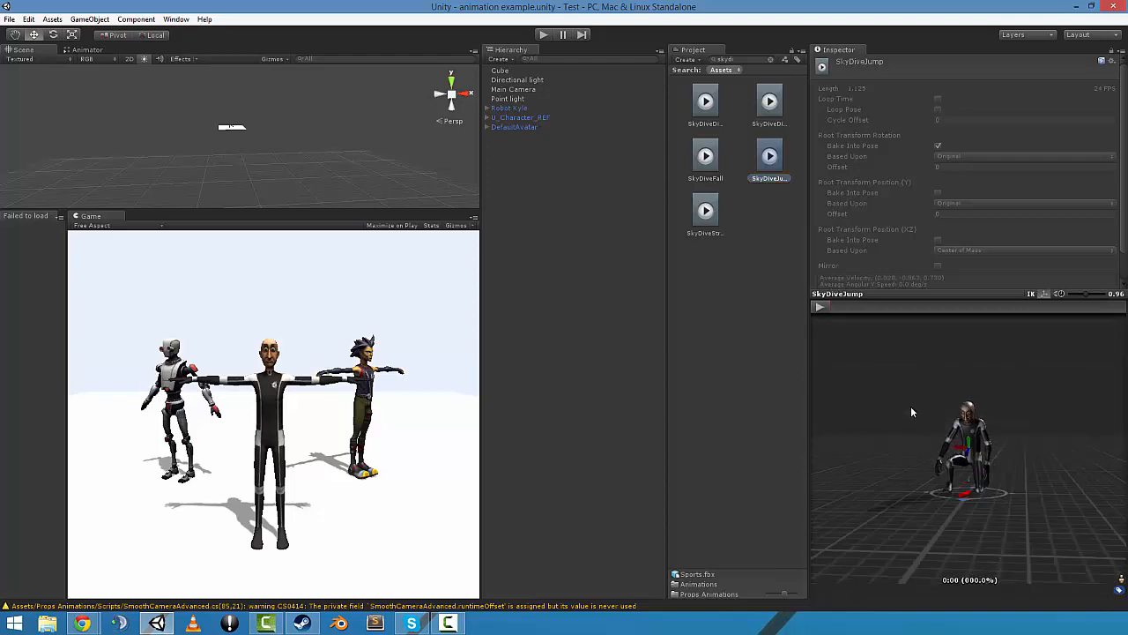
click(821, 306)
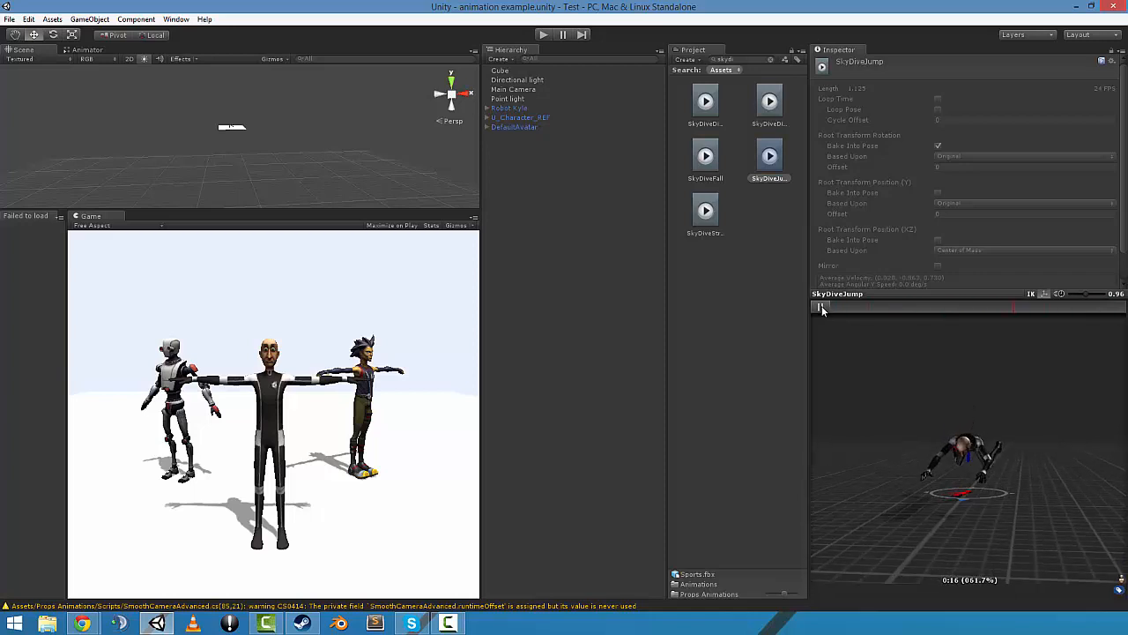
click(768, 99)
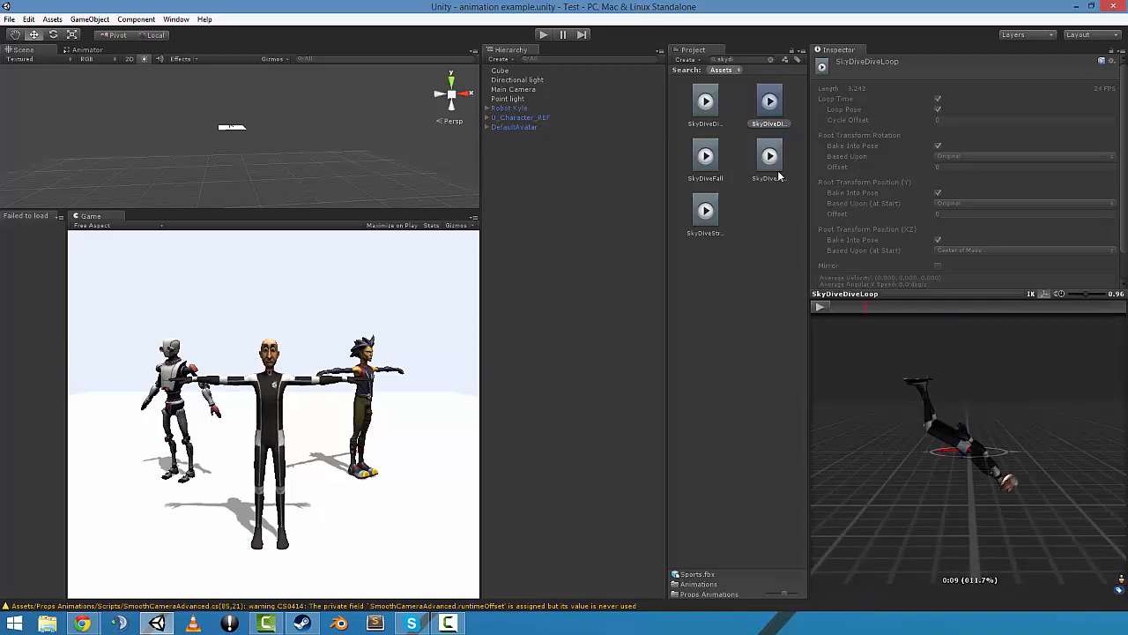
Preview the skydive fall and strong-fall clips playing on the character.
click(705, 155)
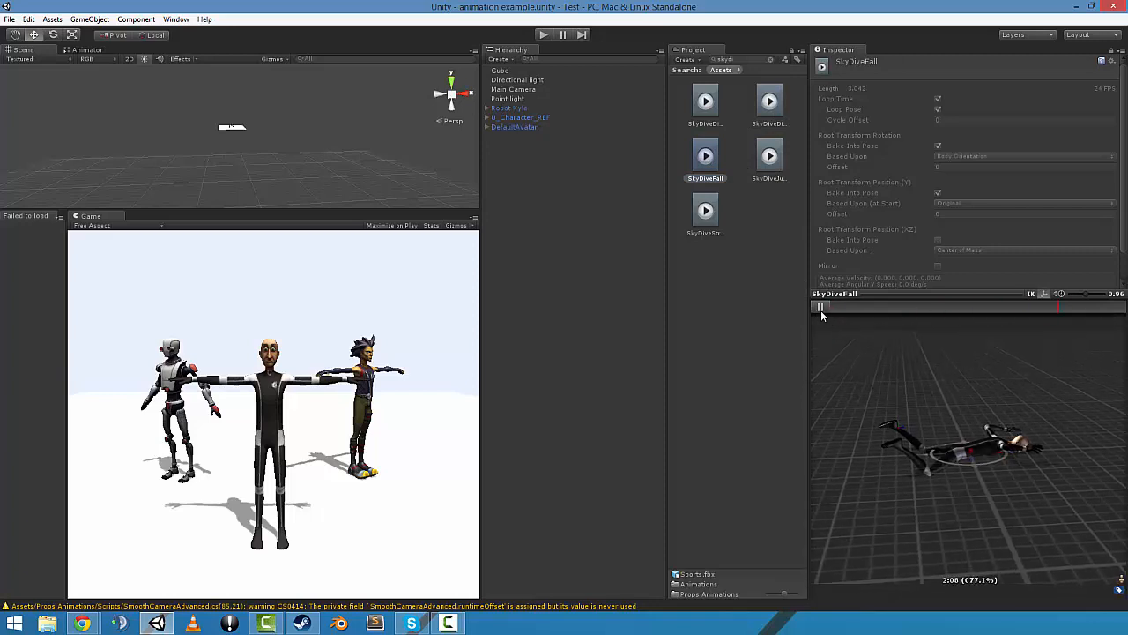
click(705, 210)
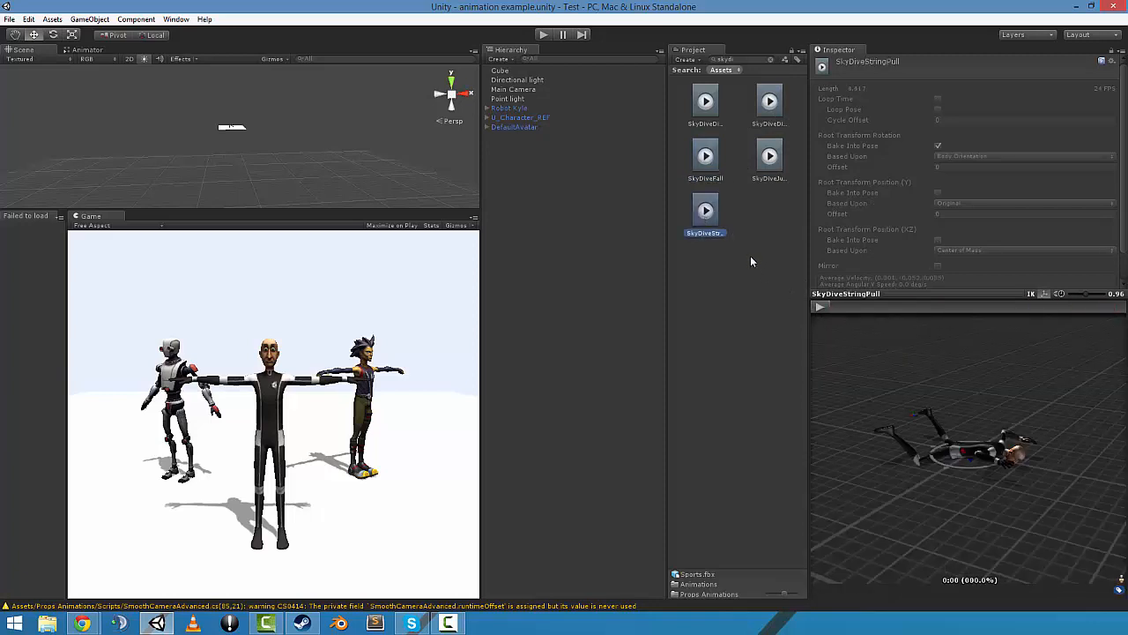
mouse_move(767, 279)
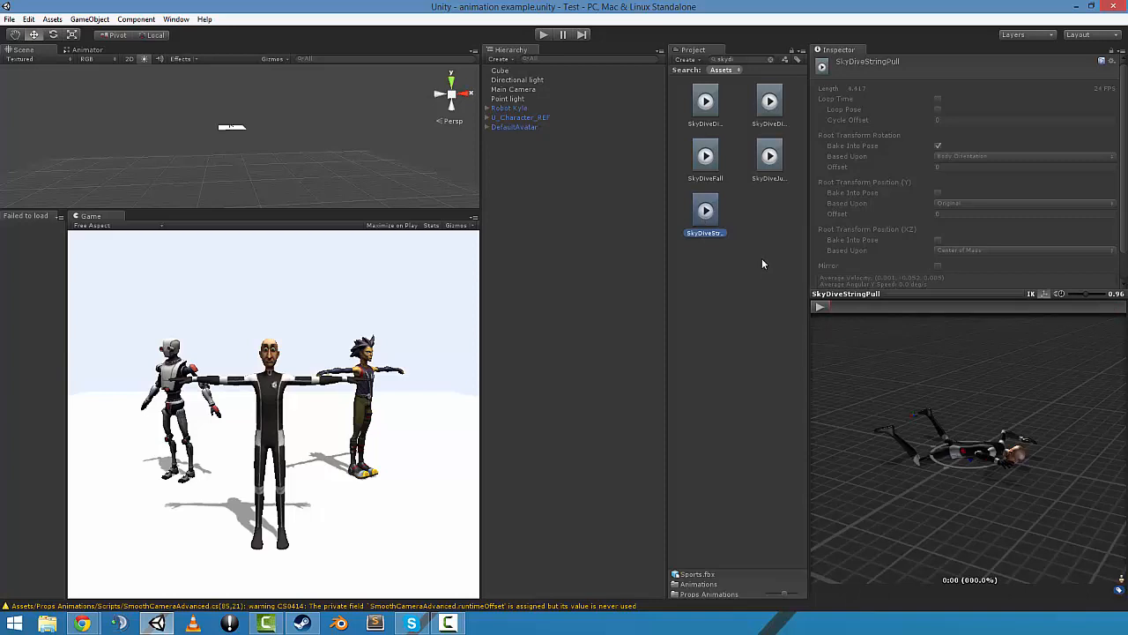
click(820, 307)
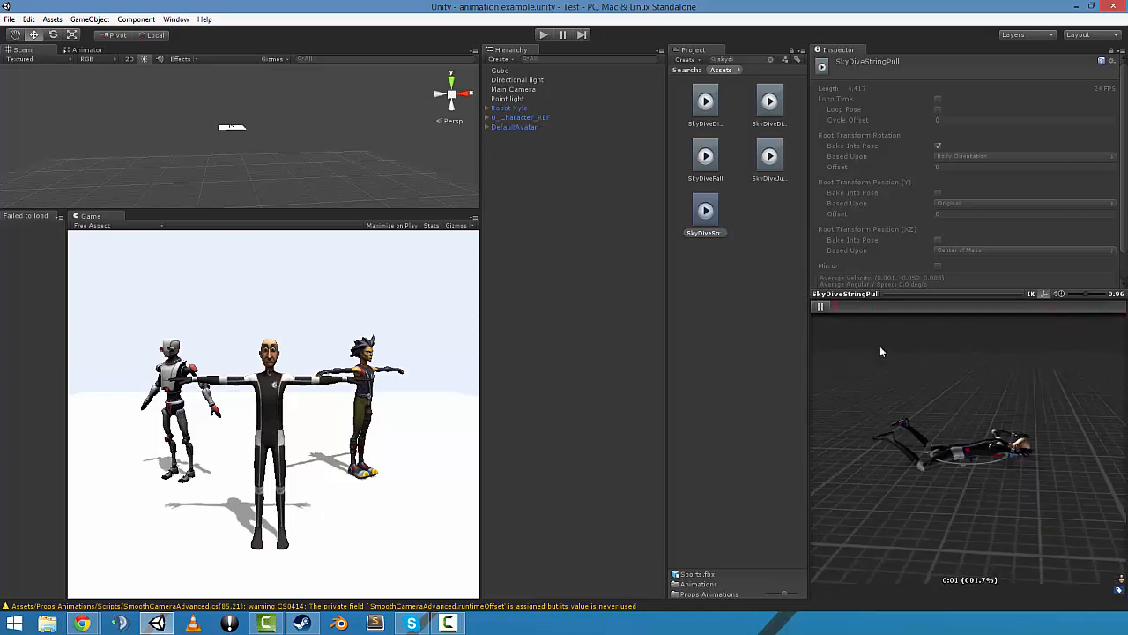
click(818, 306)
text(blow)
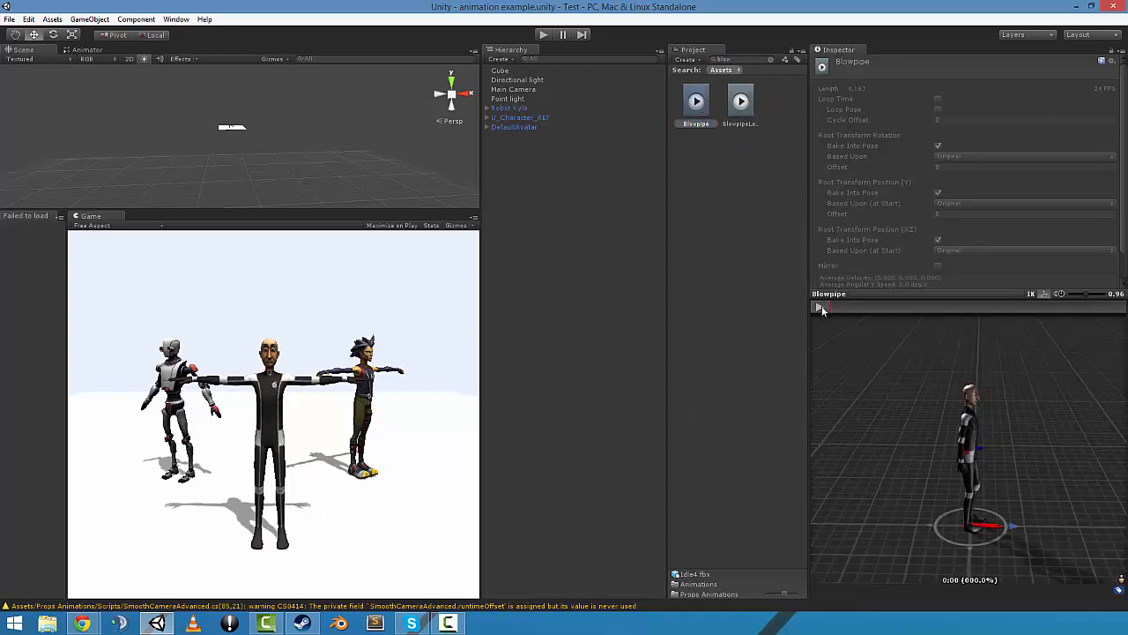
Play the Blowpipe clip and the looping Blowpipe clip on the character, restarting each.
click(822, 307)
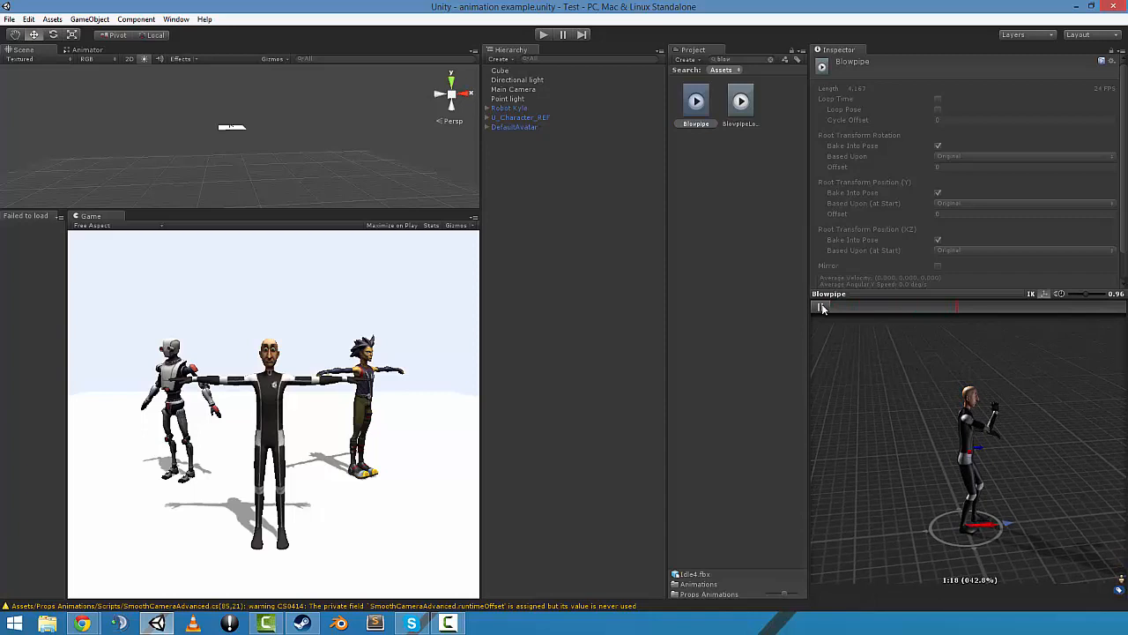
click(819, 306)
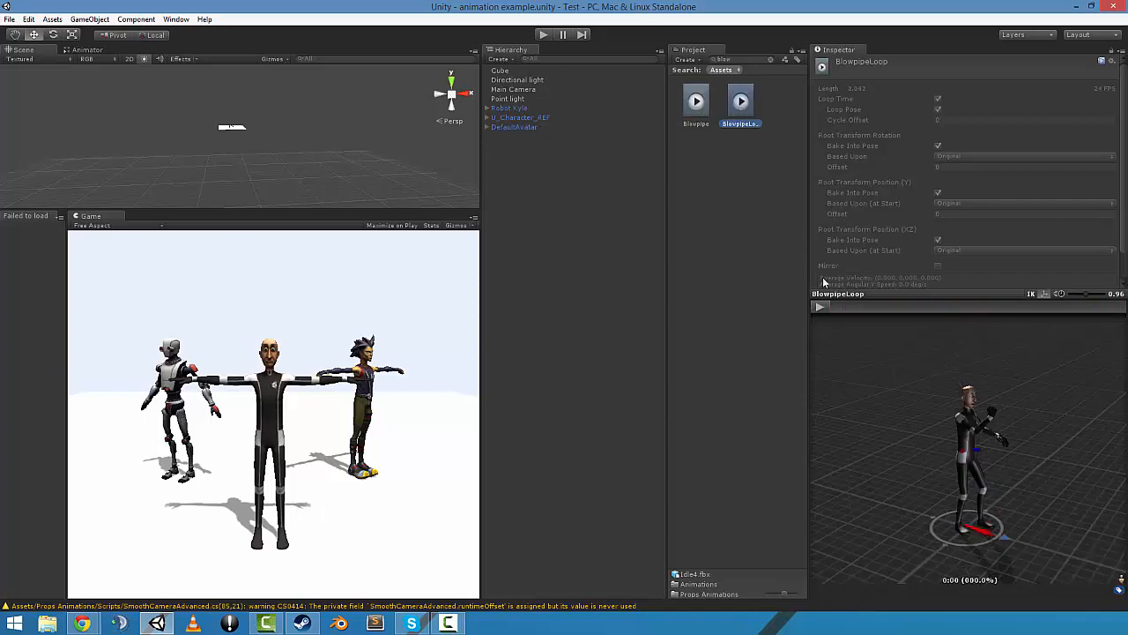
click(819, 307)
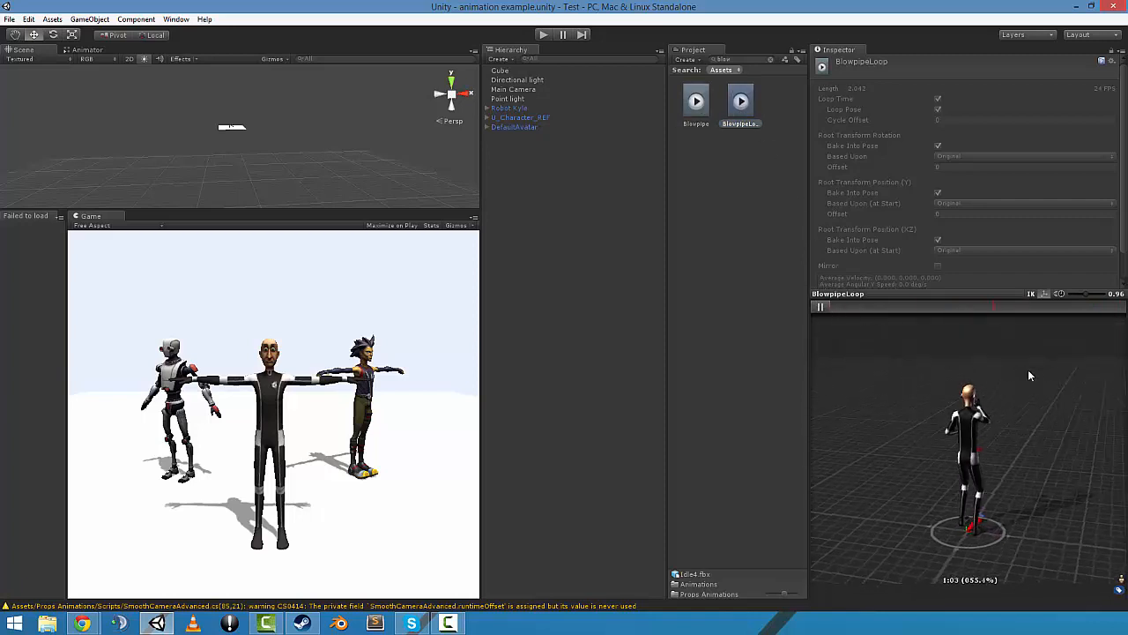
click(820, 307)
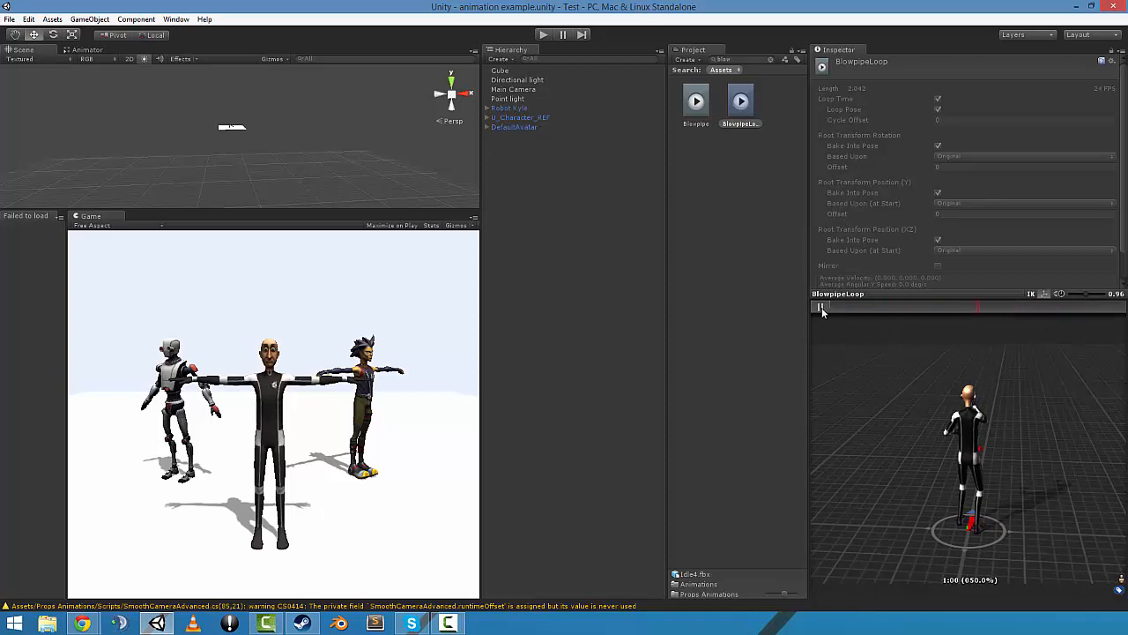
click(820, 307)
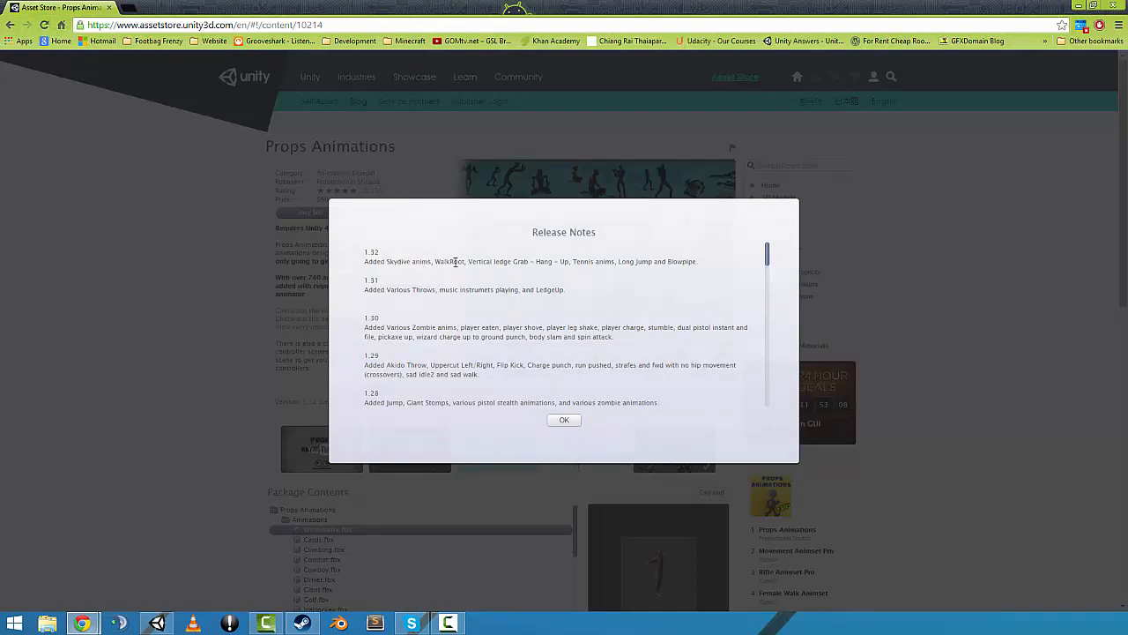
Highlight the 1.32 additions in the release notes and return to the product page.
drag(469, 261, 553, 261)
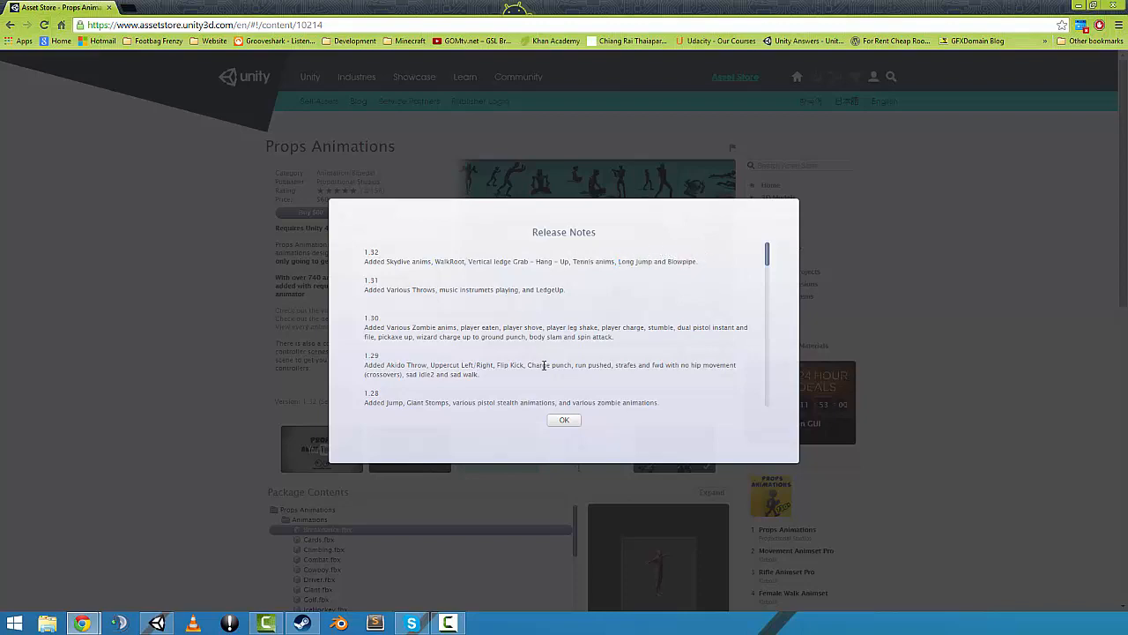
click(564, 419)
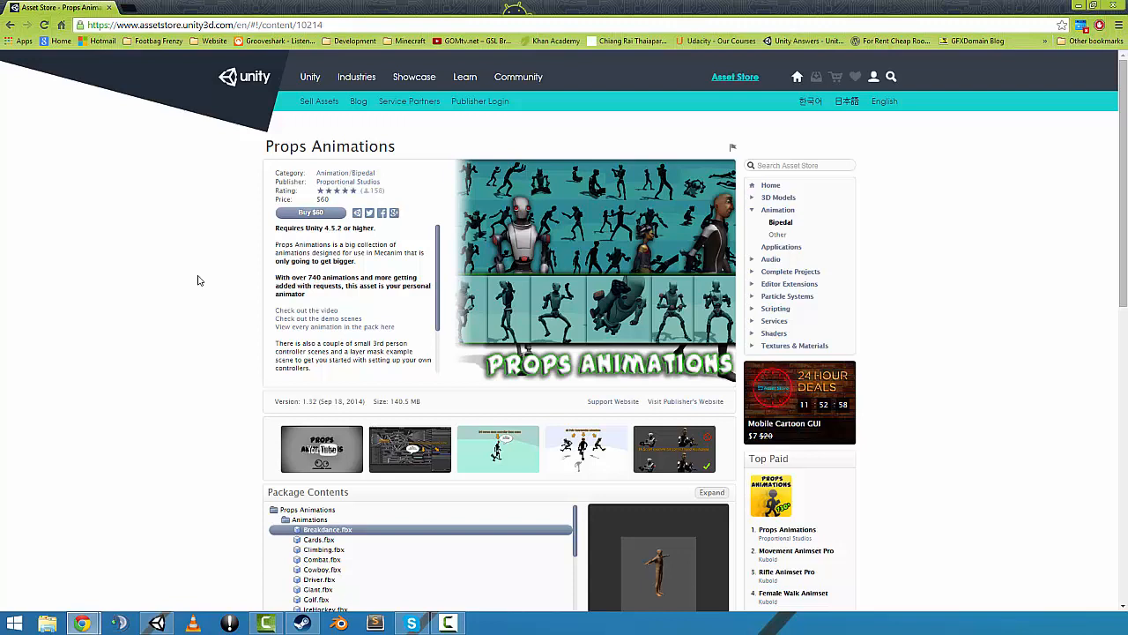
mouse_move(236, 333)
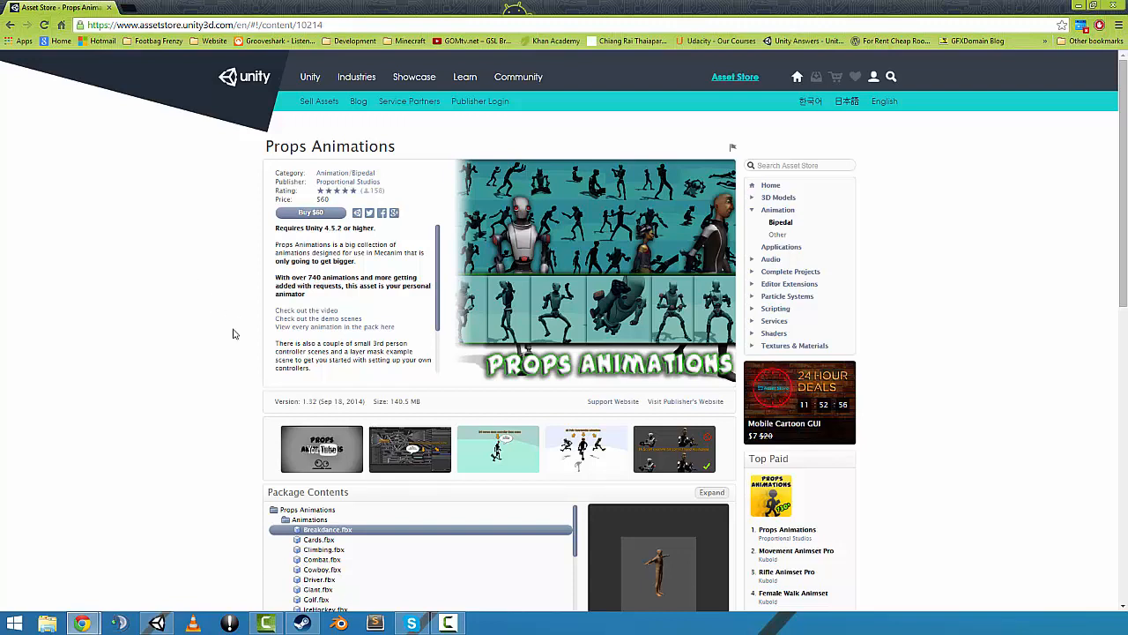